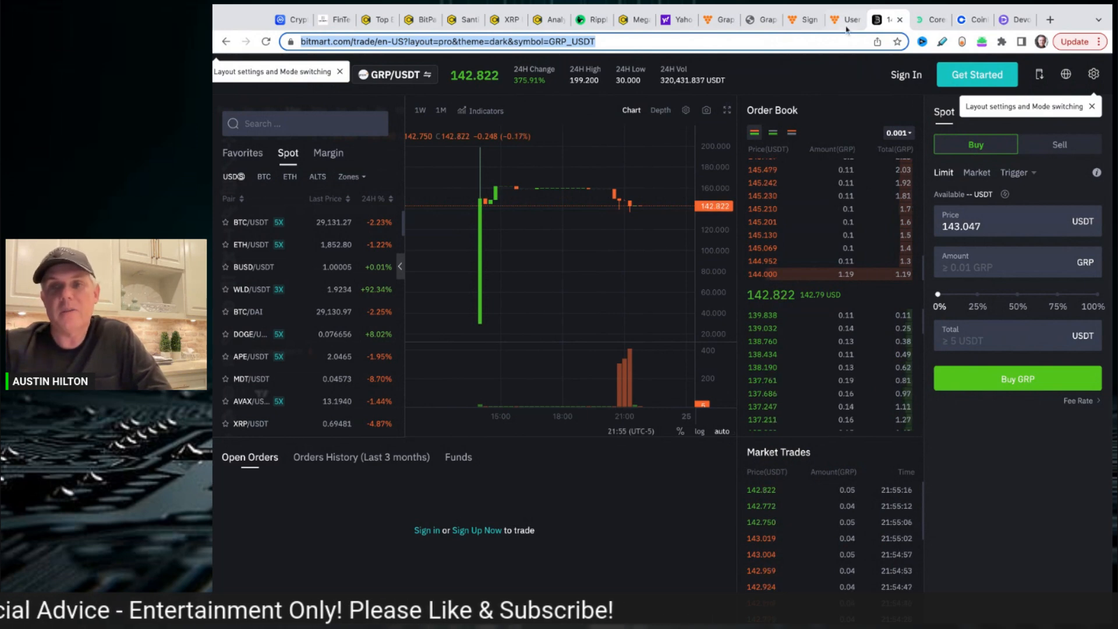
Switch from BitMart's GRP/USDT chart to the Grape sign-up tab.
{"action": "left_click", "coordinate": [790, 20]}
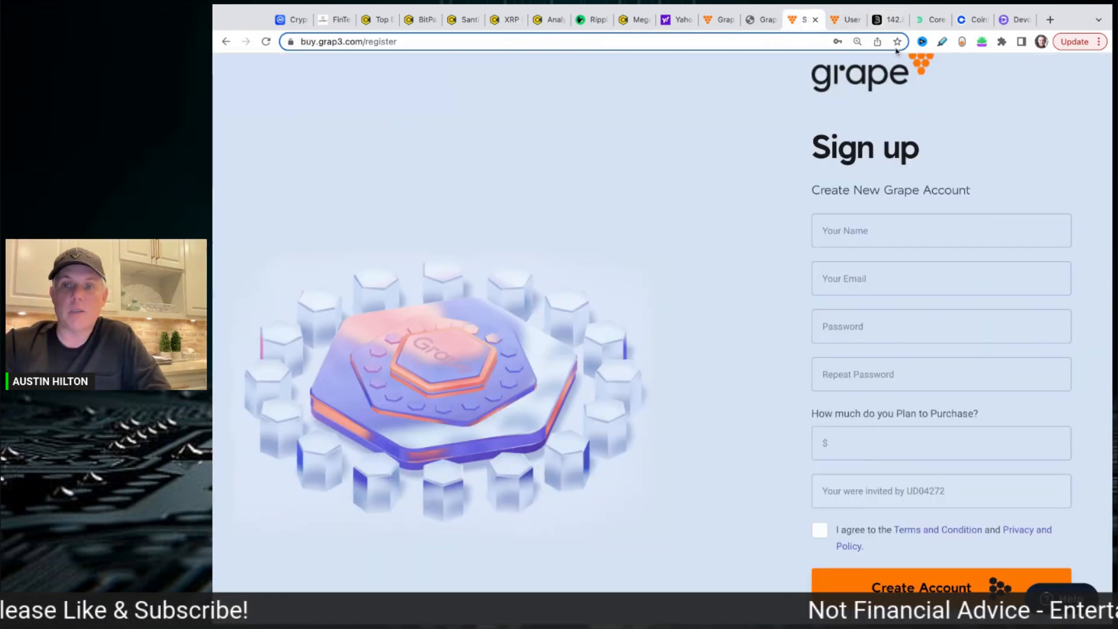
Bring up the Grape account dashboard showing 627 GRP and 139 GGT.
{"action": "left_click", "coordinate": [805, 19]}
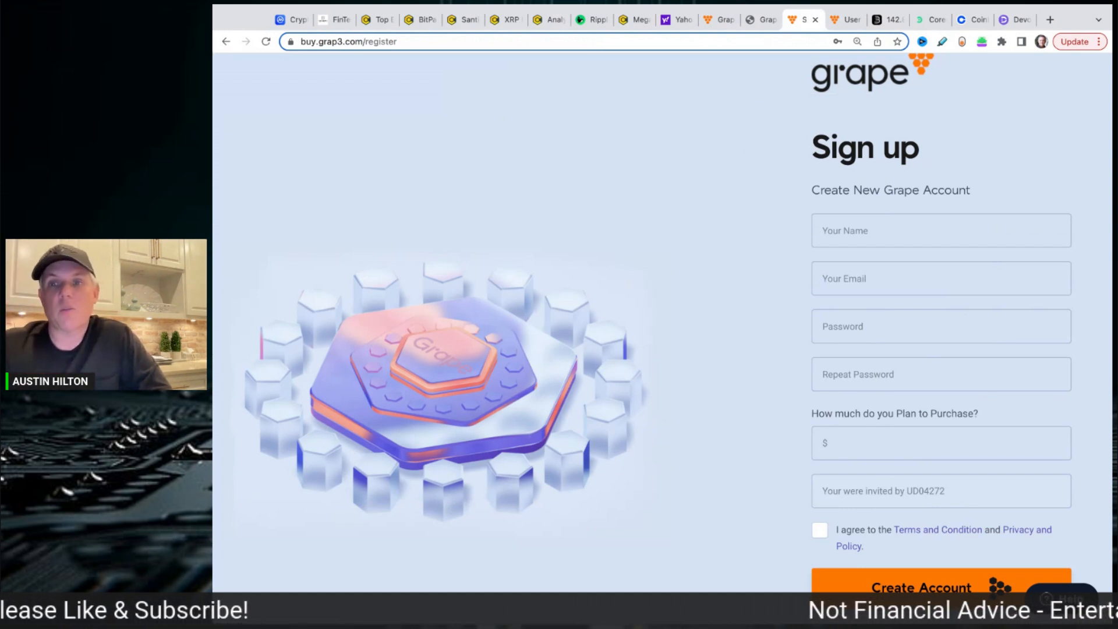
{"action": "left_click", "coordinate": [921, 588]}
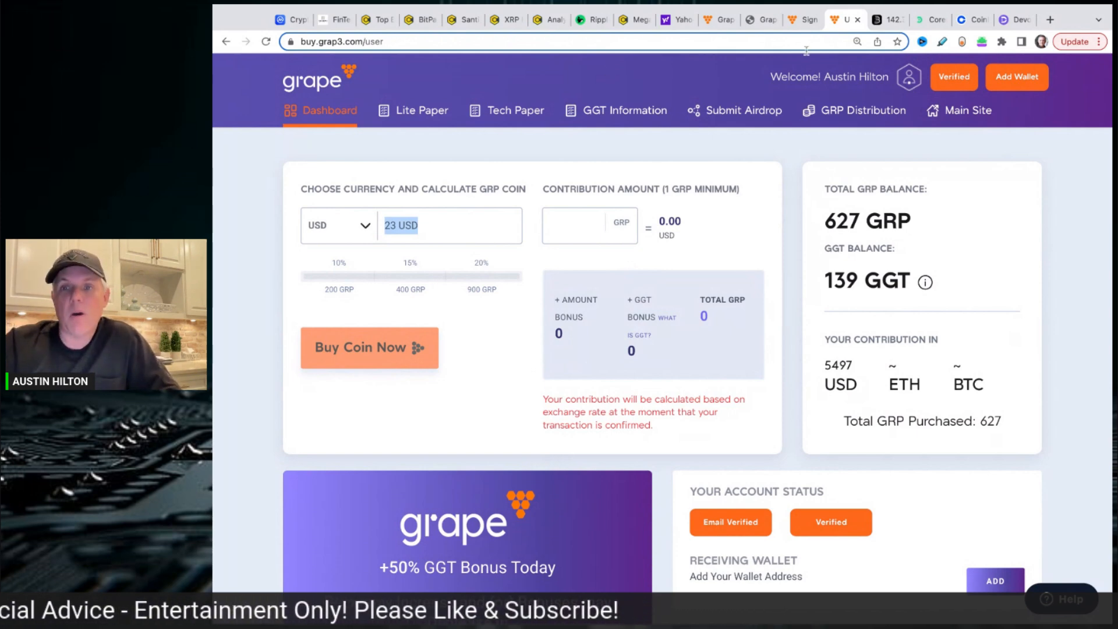
{"action": "left_click", "coordinate": [846, 19]}
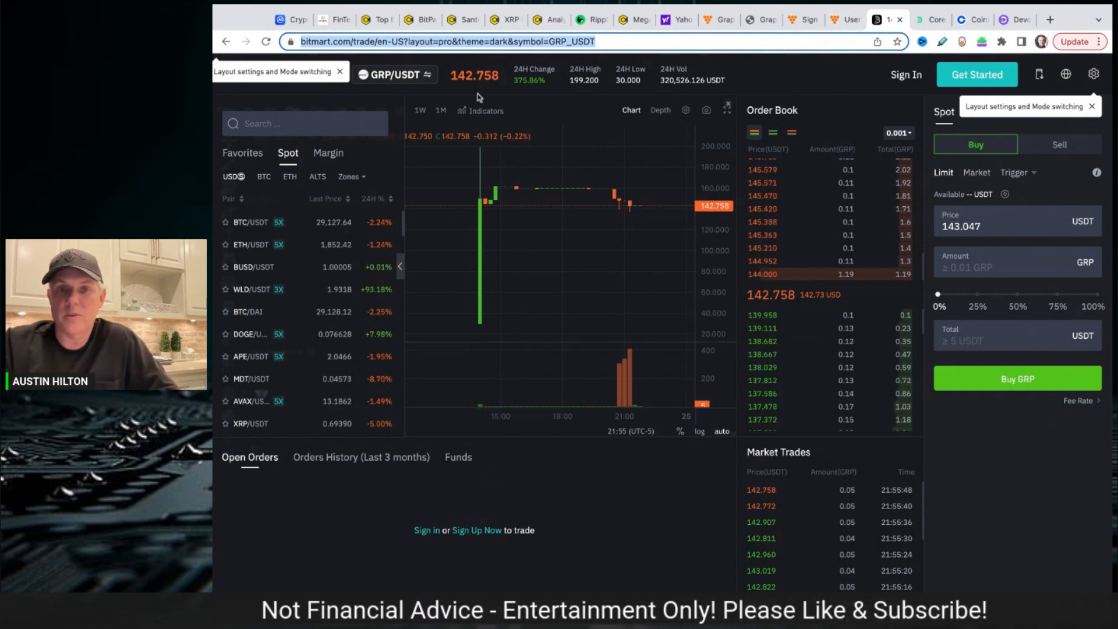
{"action": "left_click", "coordinate": [884, 20]}
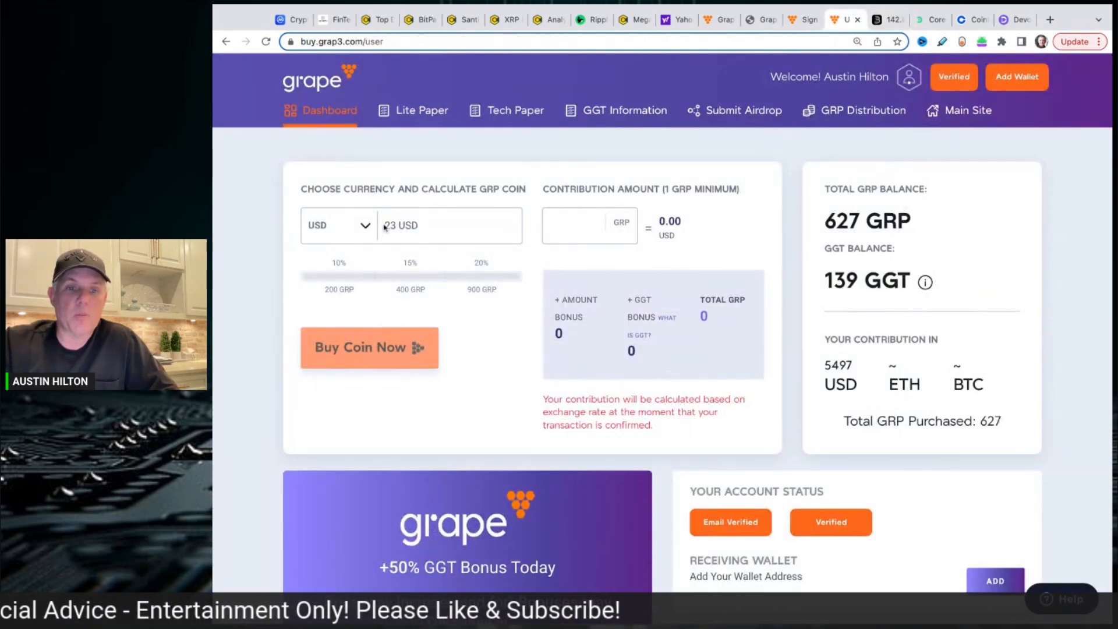
{"action": "double_click", "coordinate": [400, 226]}
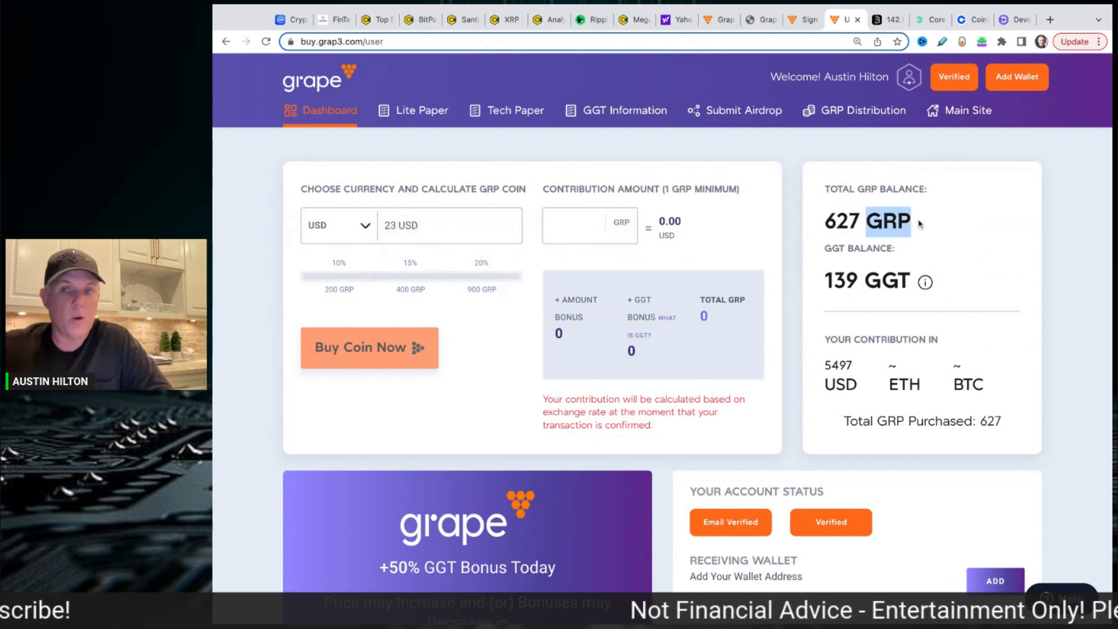
{"action": "left_click", "coordinate": [842, 19]}
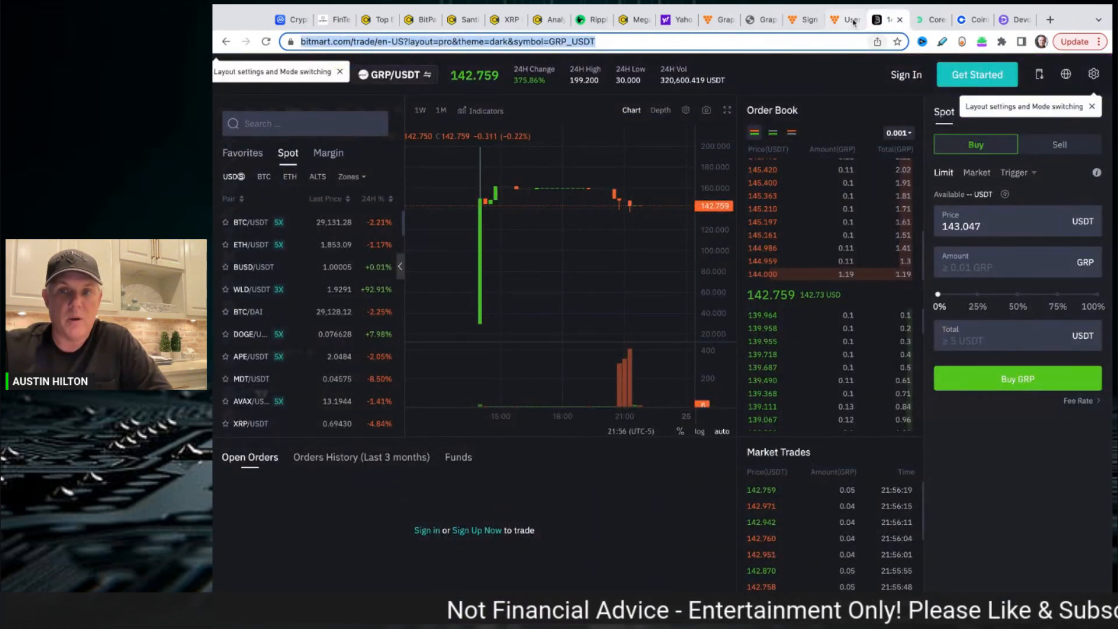
{"action": "left_click", "coordinate": [842, 19]}
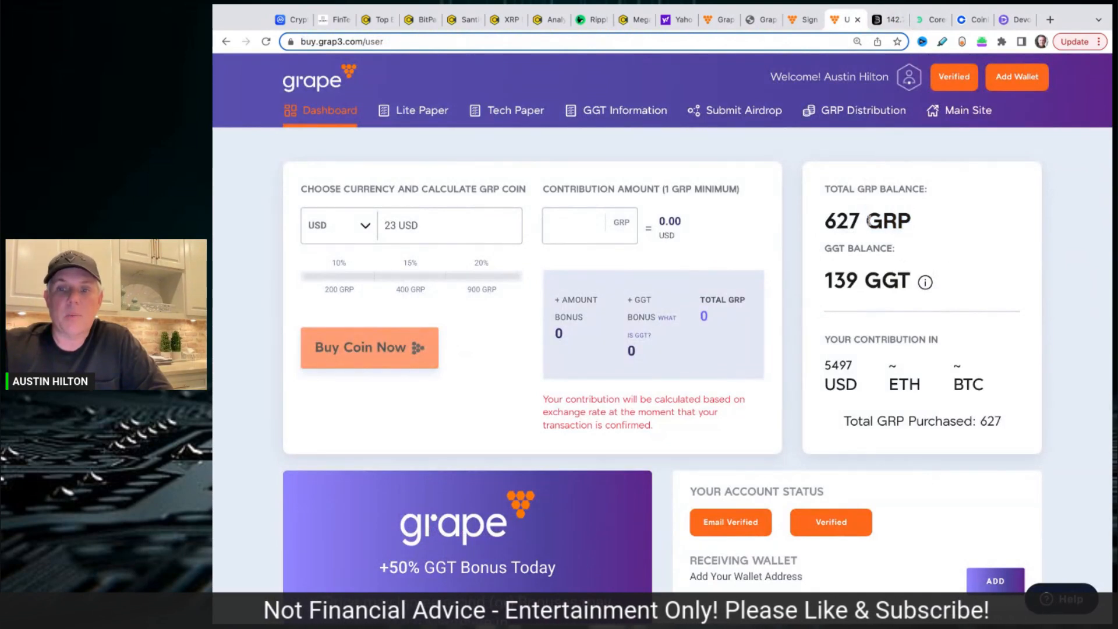
{"action": "double_click", "coordinate": [893, 221]}
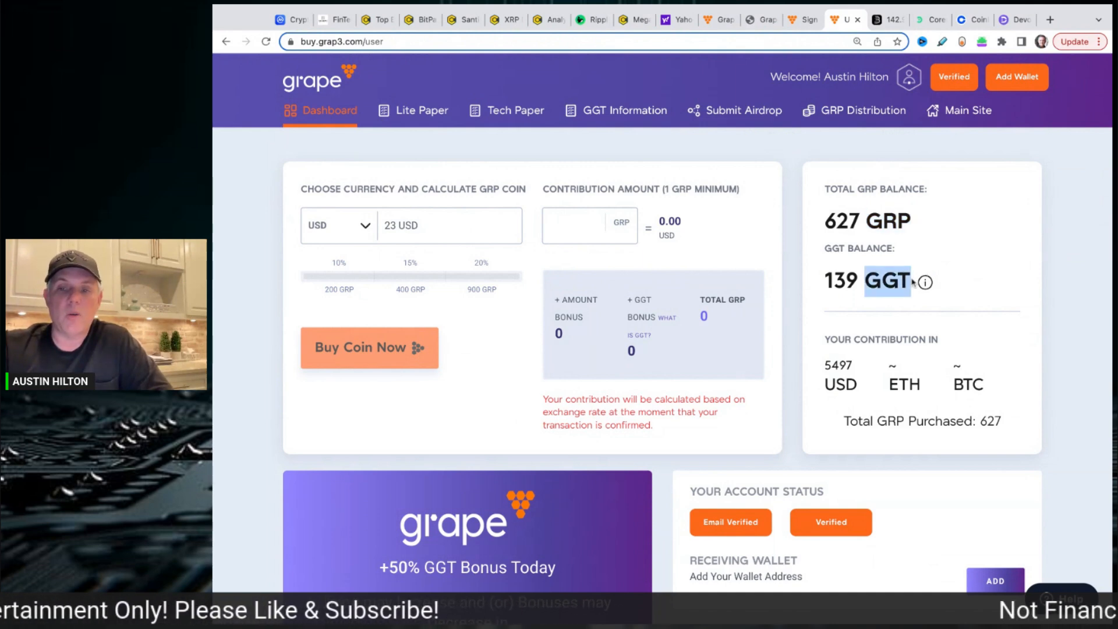
Scroll to the +50% GGT bonus banner, then switch to BitMart's GRP/USDT chart.
{"action": "scroll", "scroll_direction": "down", "scroll_amount": 3}
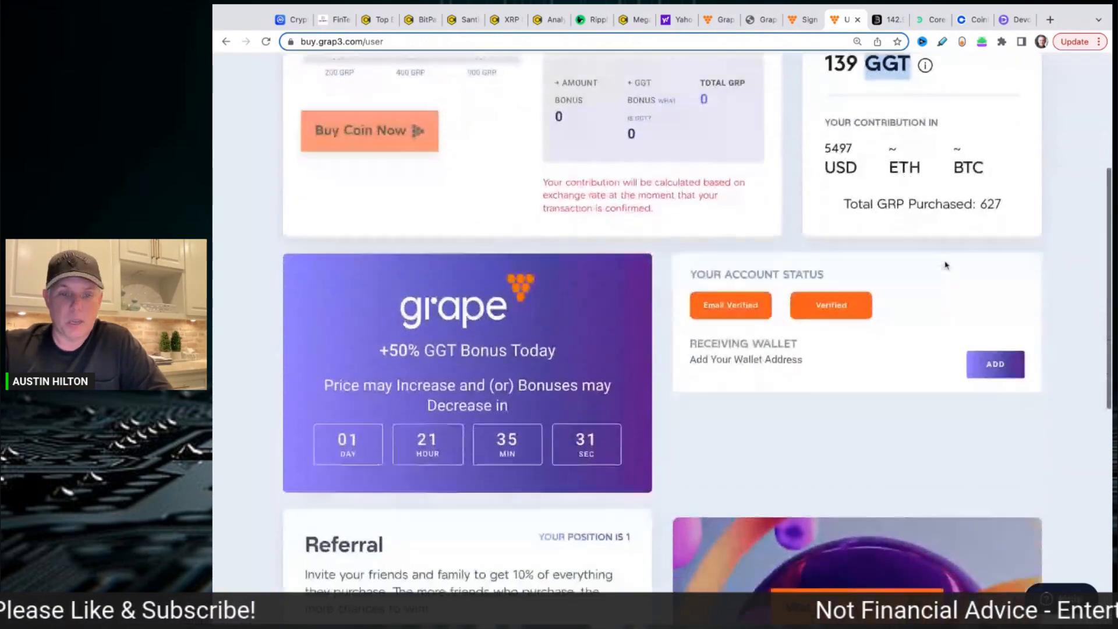
{"action": "scroll", "scroll_direction": "down", "scroll_amount": 3}
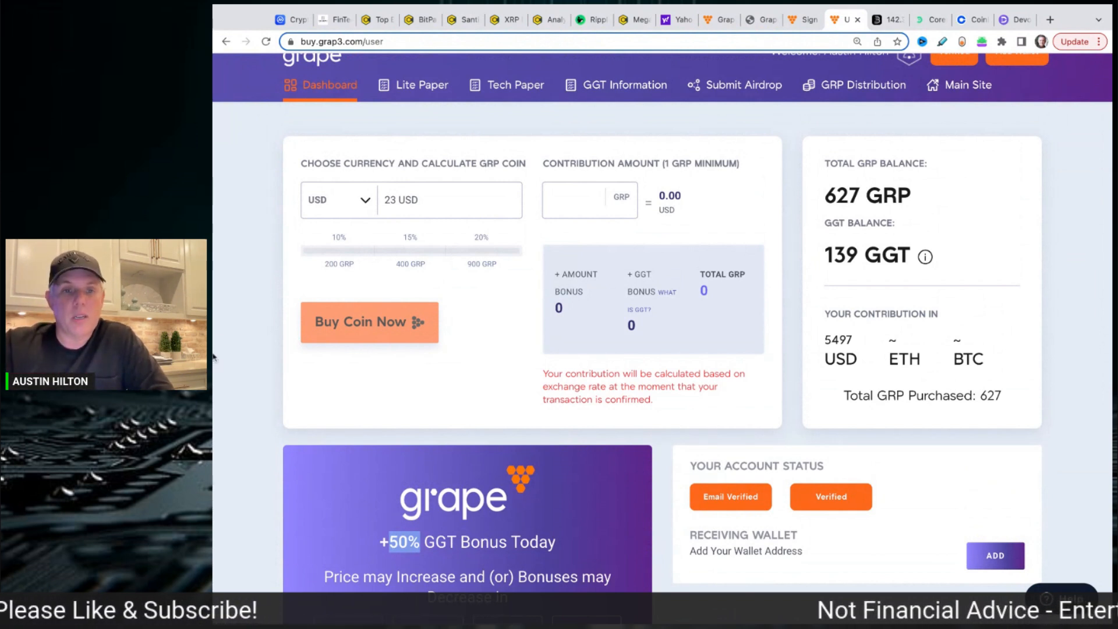
{"action": "mouse_move", "coordinate": [250, 282]}
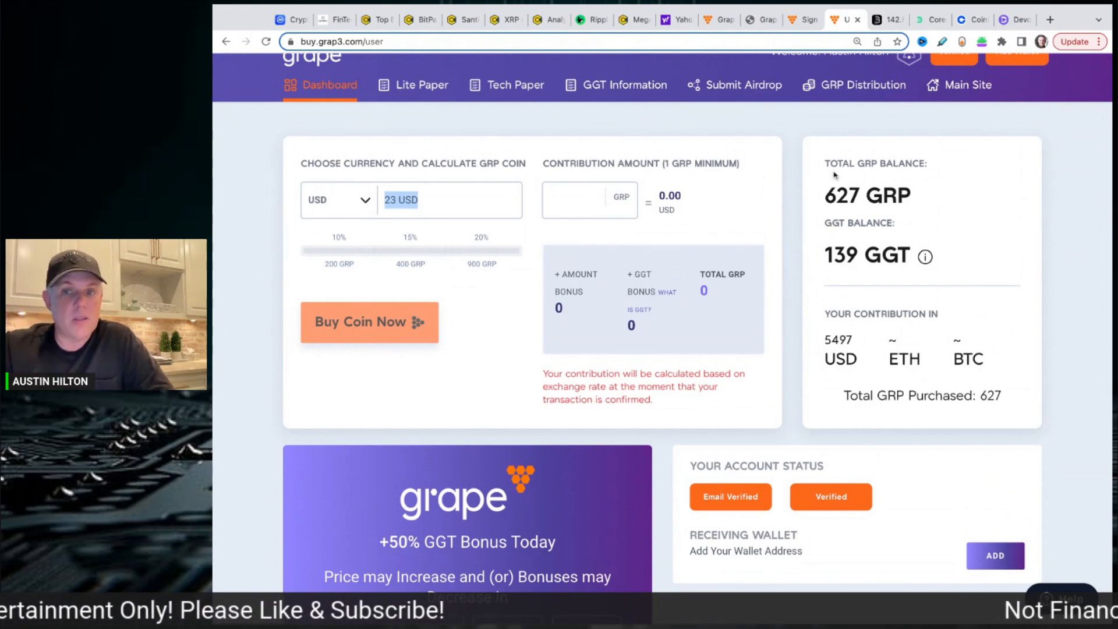
{"action": "left_click", "coordinate": [876, 20]}
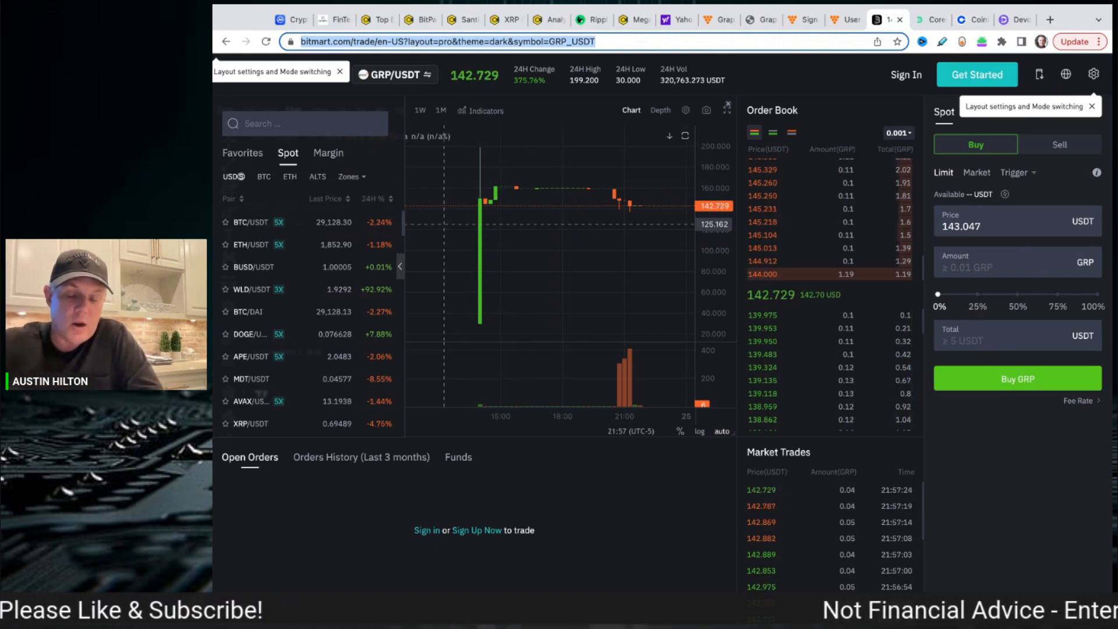
Return to the Grape dashboard still showing 627 GRP and 139 GGT.
{"action": "left_click", "coordinate": [846, 20]}
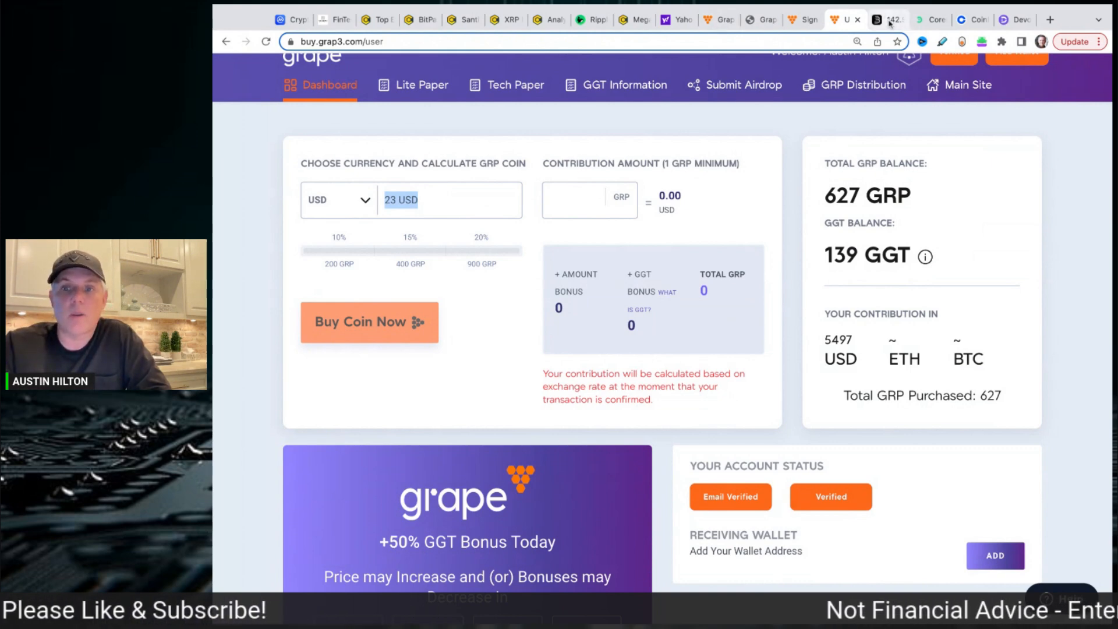
Recheck BitMart's live GRP/USDT price, now about 142.82 USDT.
{"action": "left_click", "coordinate": [884, 20]}
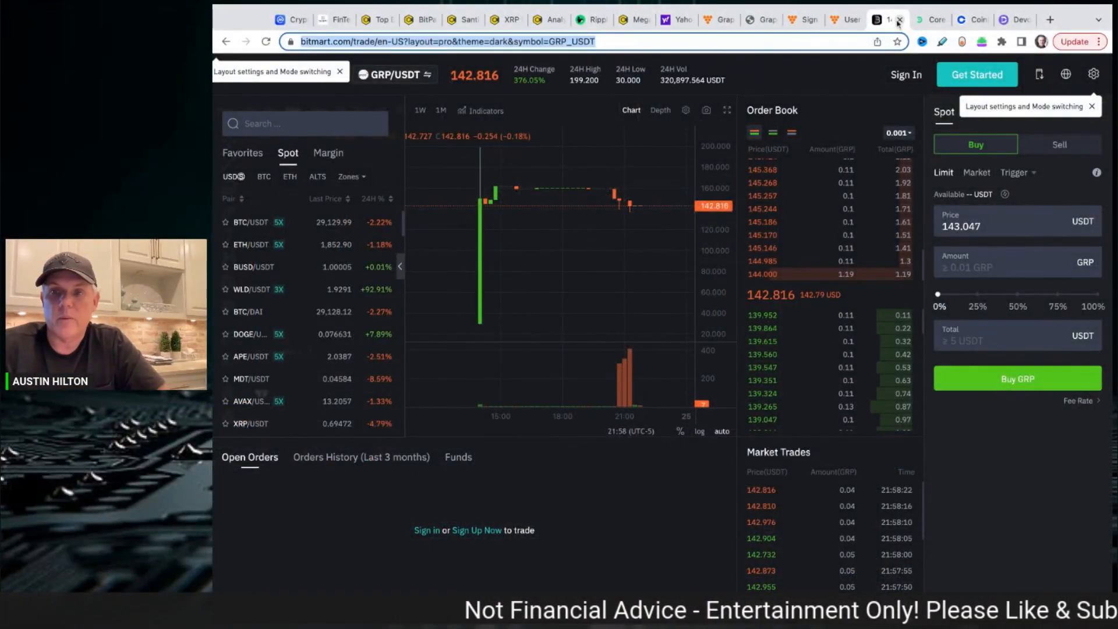
Glance at sign-up and BitMart (~142.9 USDT), ending on the 627 GRP / 139 GGT dashboard.
{"action": "left_click", "coordinate": [804, 20]}
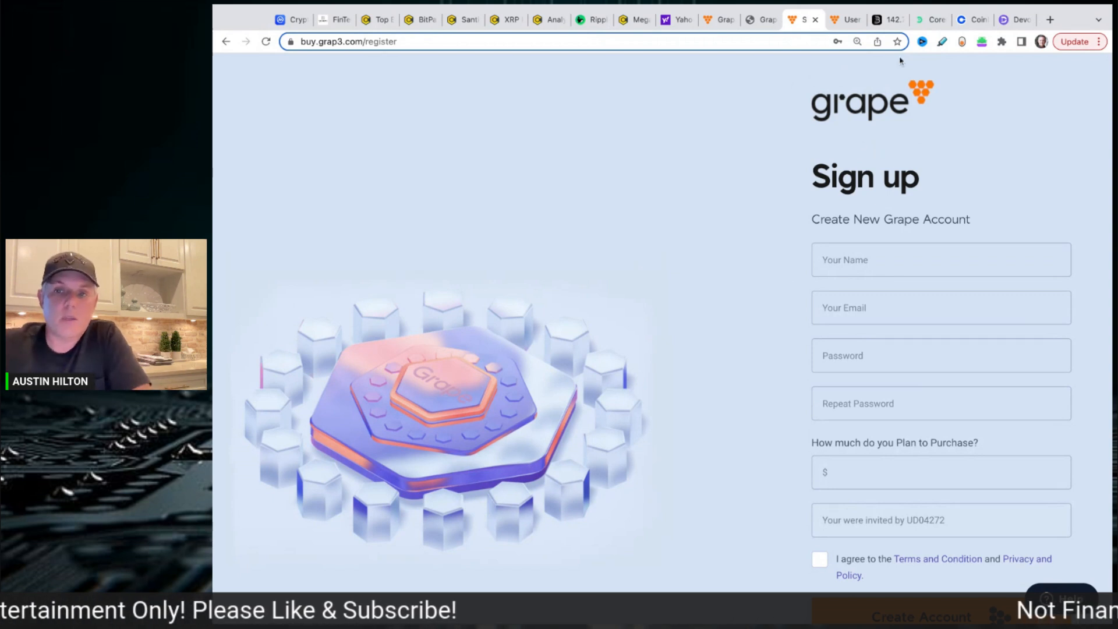
{"action": "left_click", "coordinate": [797, 19]}
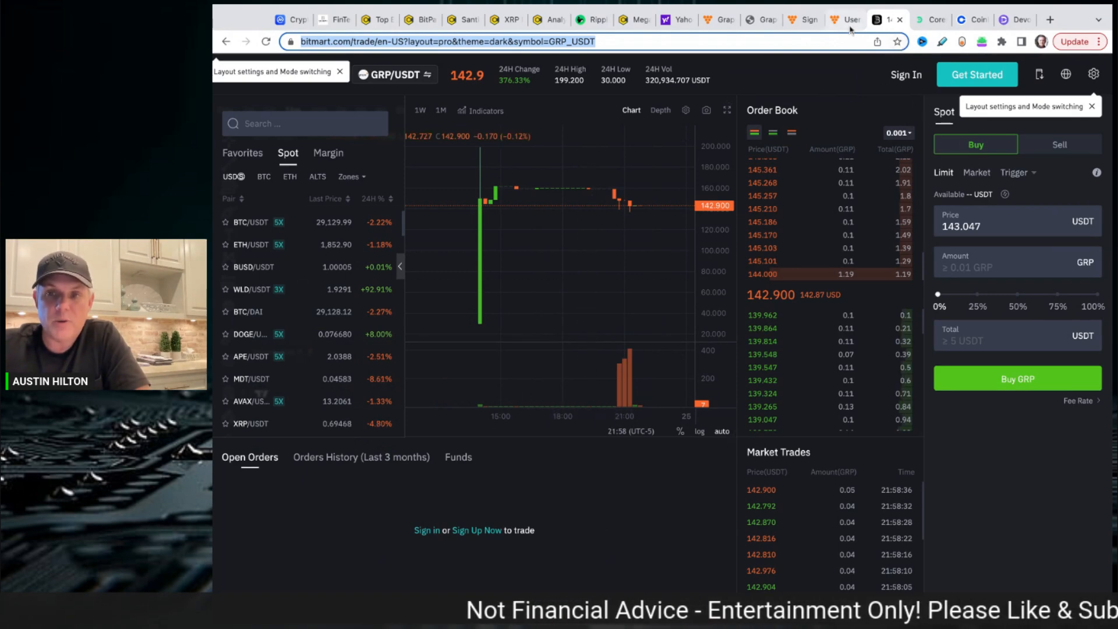
{"action": "left_click", "coordinate": [846, 20]}
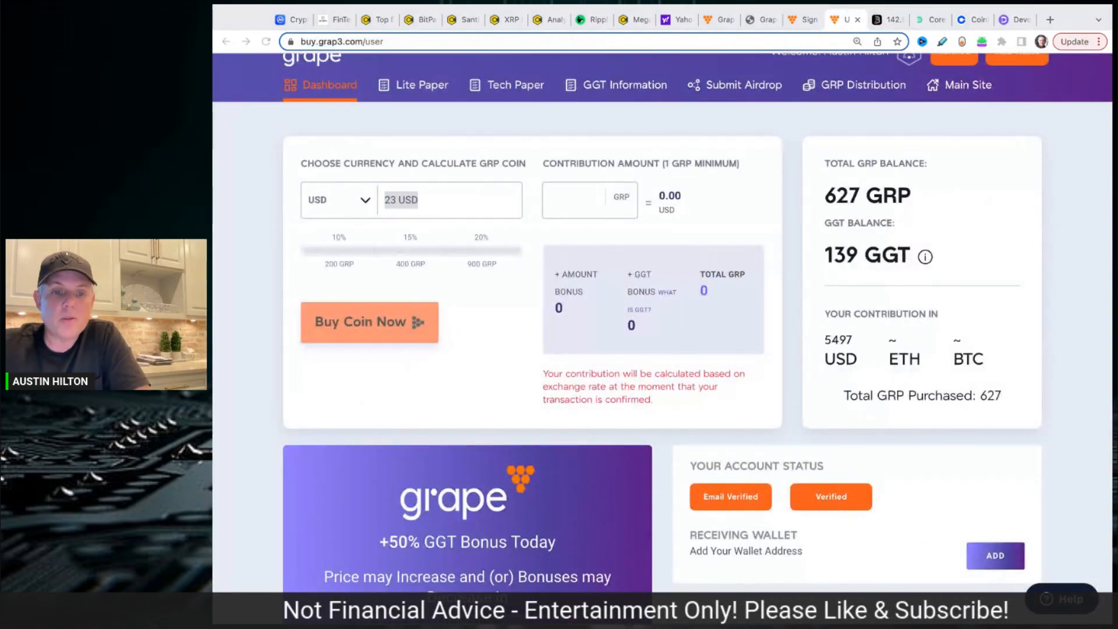